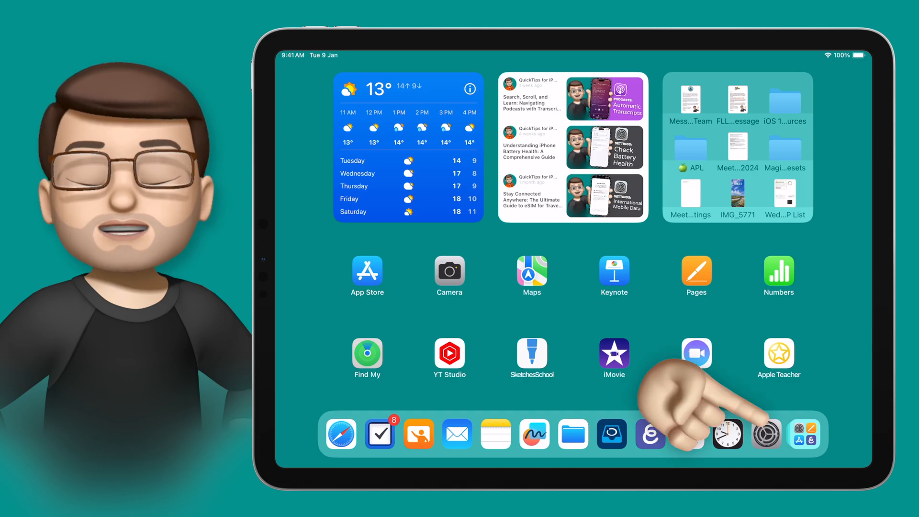
Step: Launch Settings from the Dock and go to Accessibility > Display & Text Size
click(765, 434)
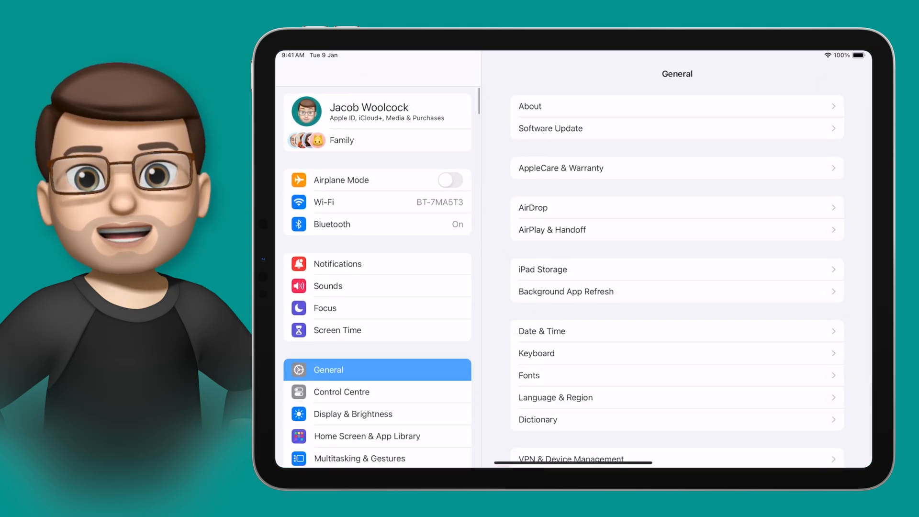
scroll(down, 3)
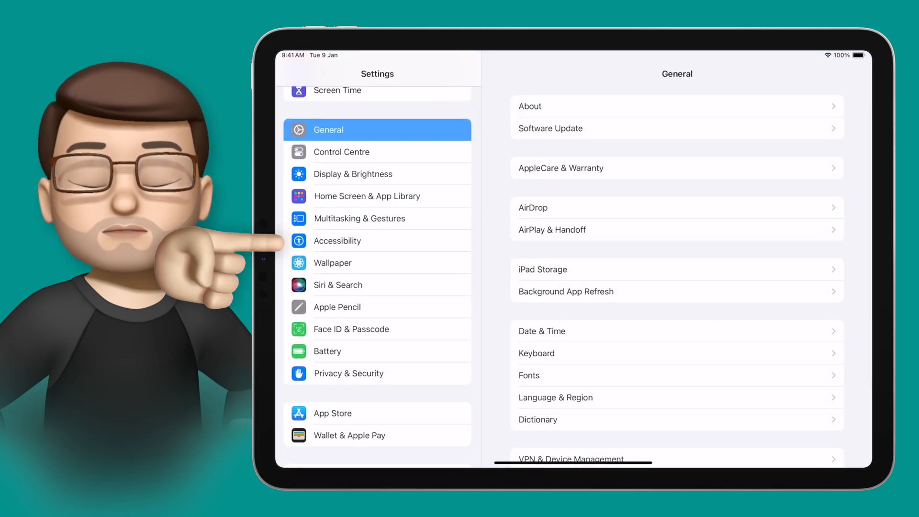
click(337, 240)
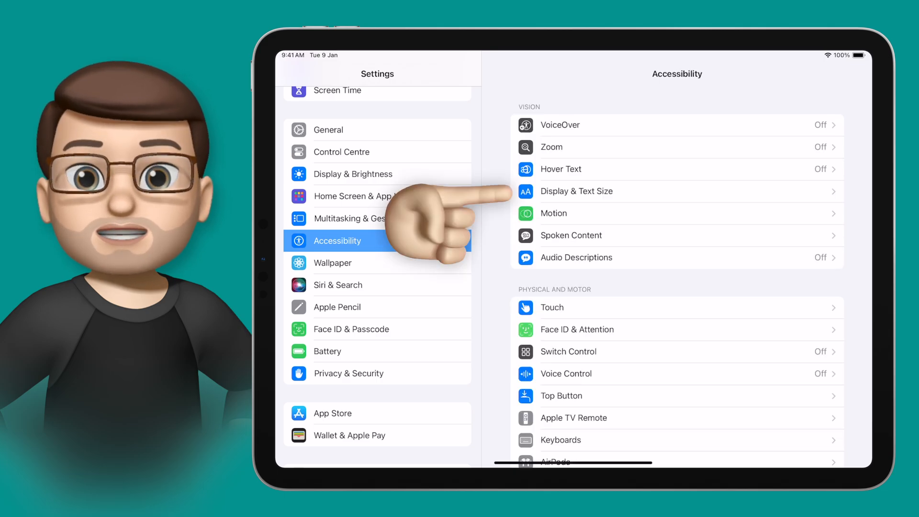
click(576, 191)
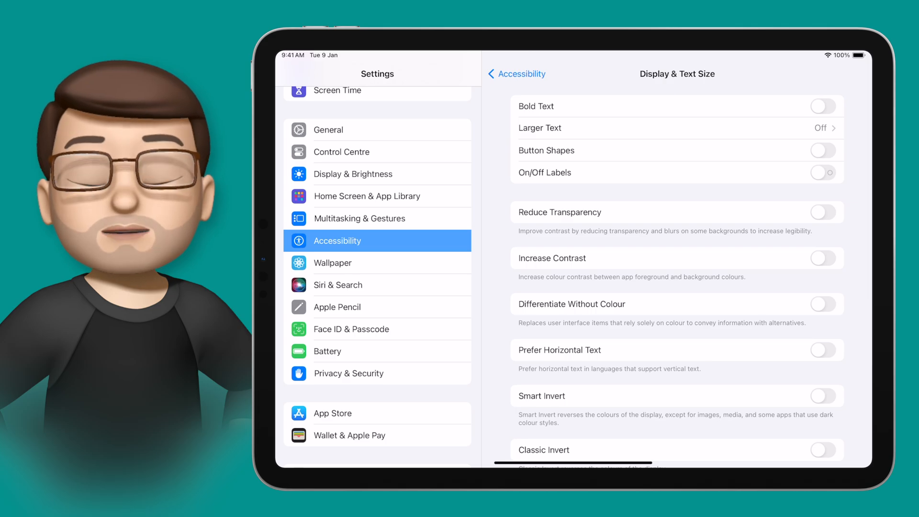
Step: Switch Bold Text on, toggling Increase Contrast on and then back off
click(824, 107)
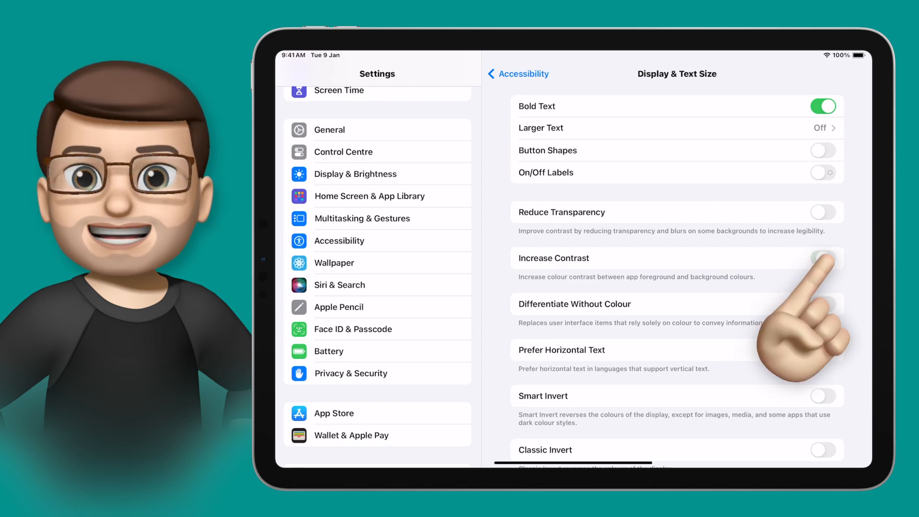
click(824, 258)
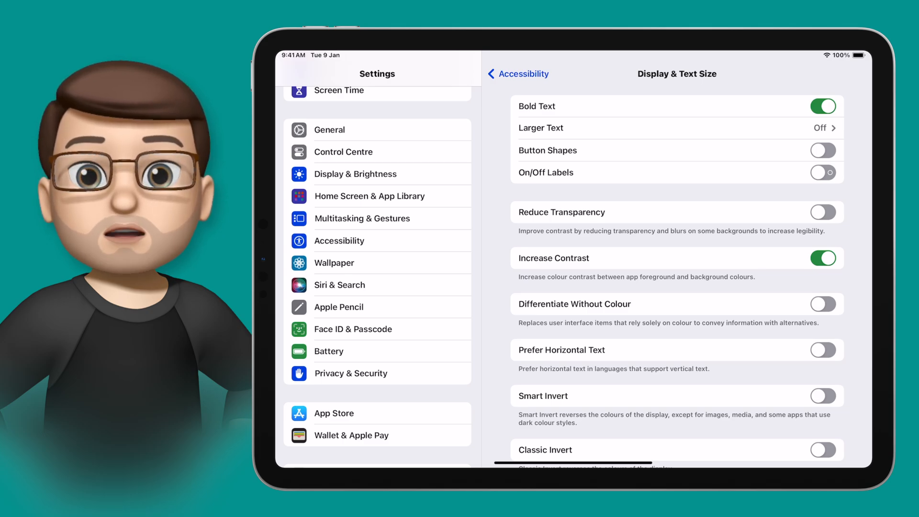
click(823, 258)
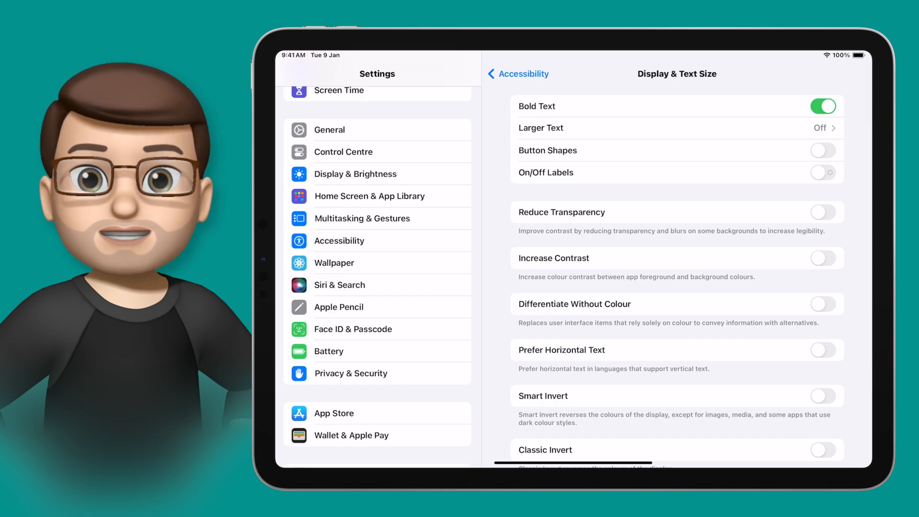
Step: Enable the Colour Filters switch and select the Colour Tint filter
scroll(down, 3)
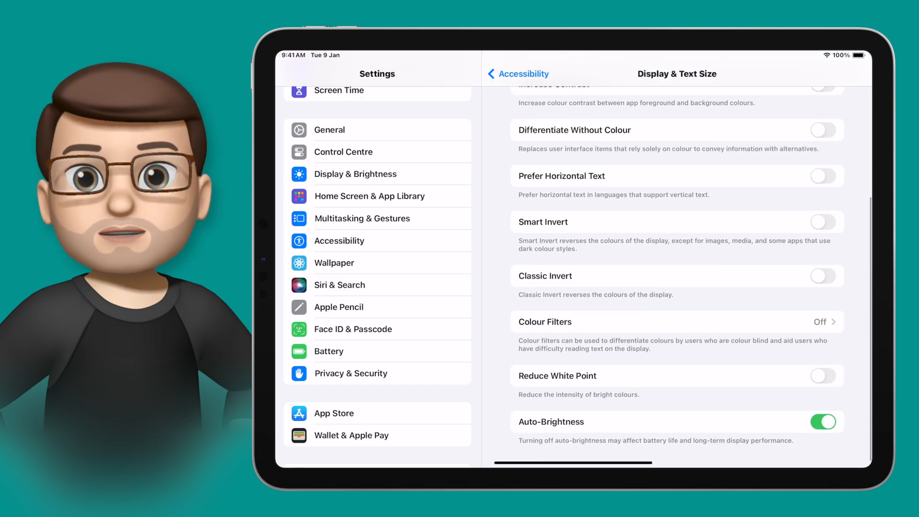
click(674, 322)
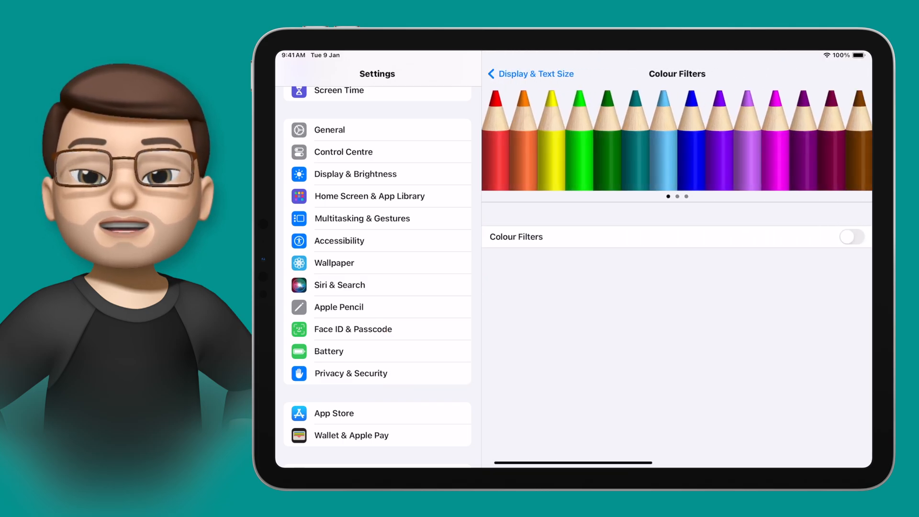
click(852, 236)
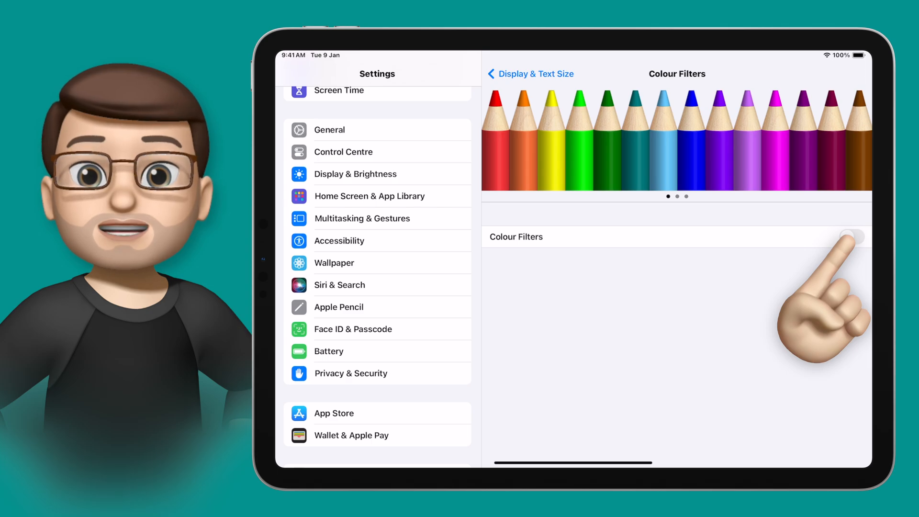
click(852, 237)
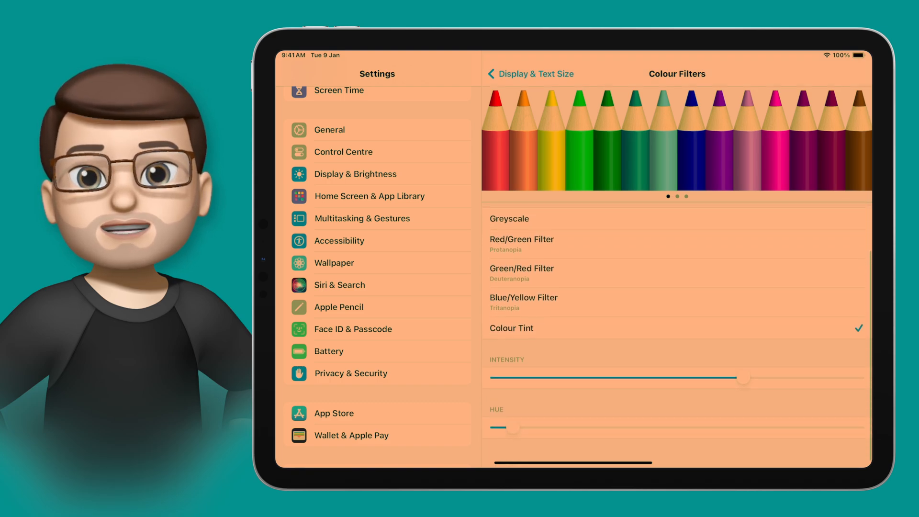
Step: Set Hue and Intensity for a green tint, then view it in the Pages document
drag(510, 428, 528, 428)
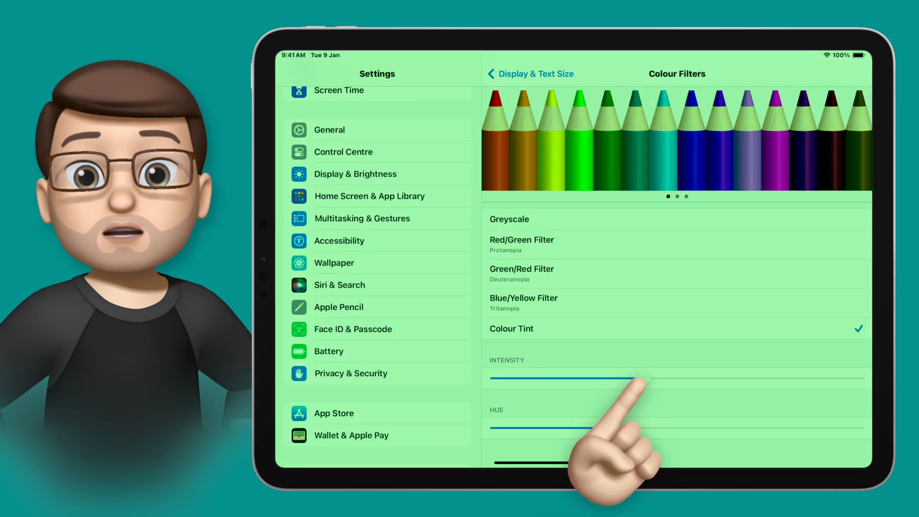
drag(630, 378, 731, 378)
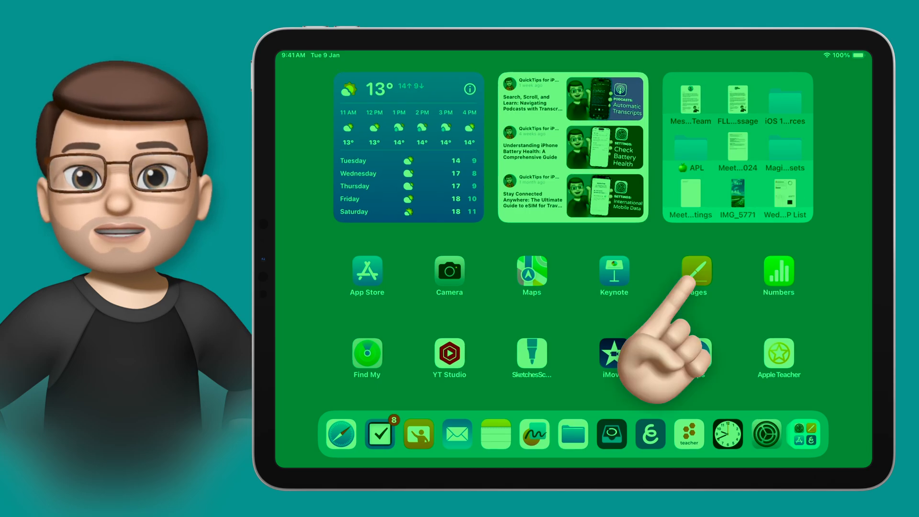
click(697, 270)
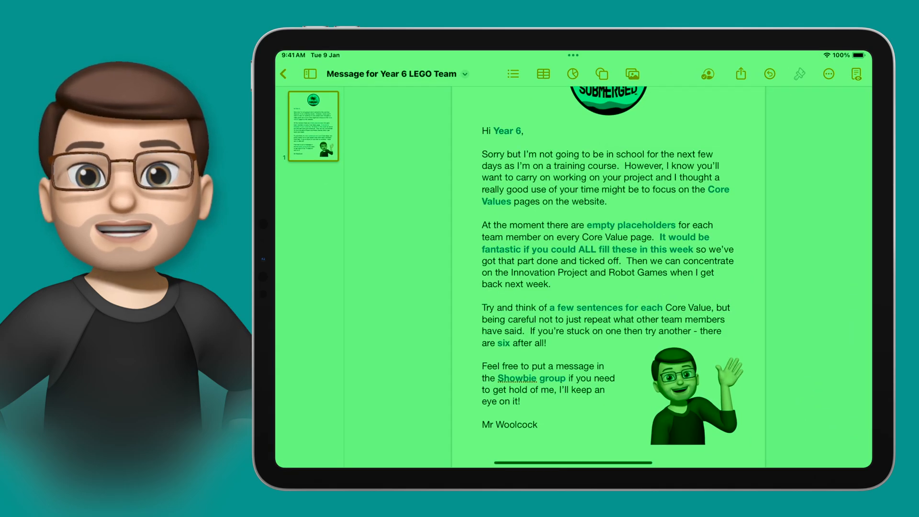